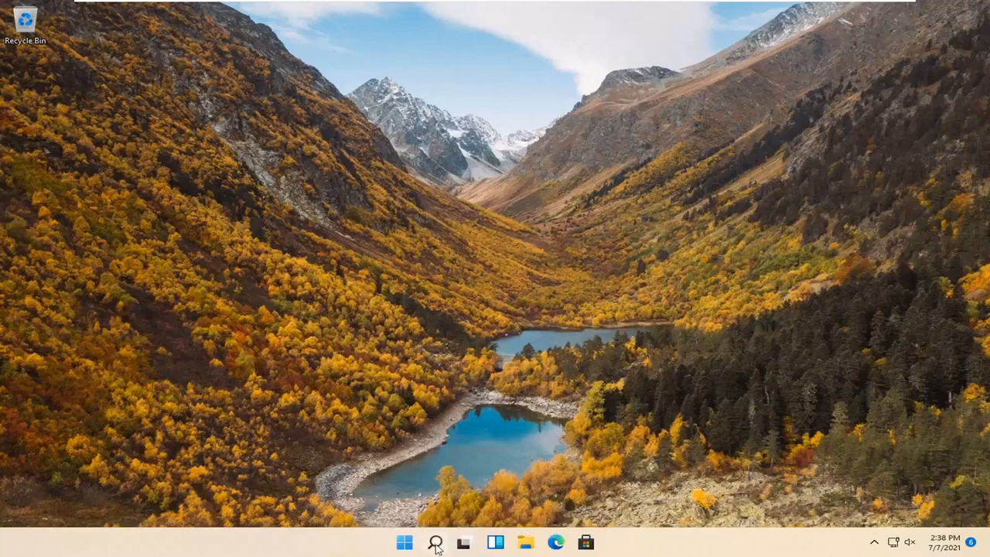
Step: Search for 'cmd' and run Command Prompt as administrator
{"action": "left_click", "coordinate": [435, 542]}
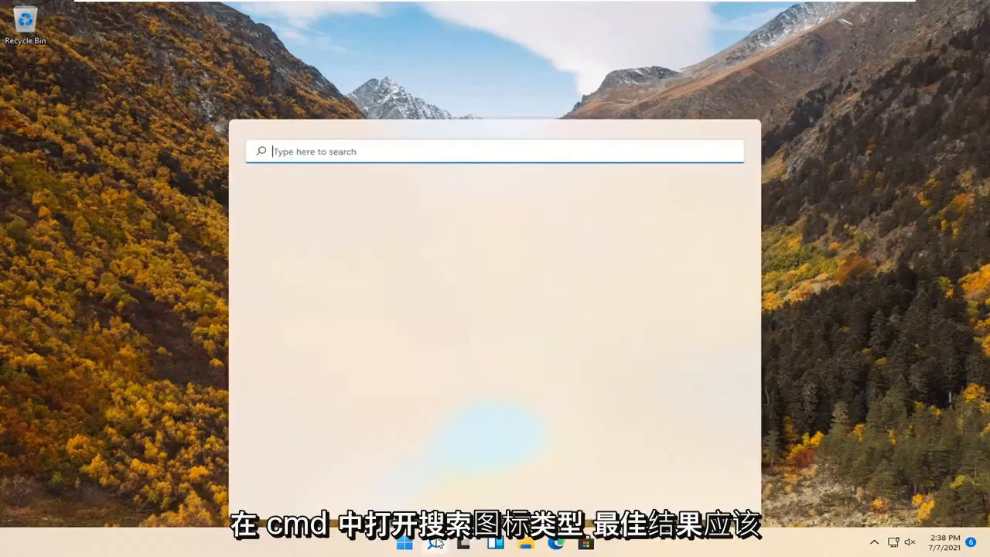
{"action": "type", "text": "cmd"}
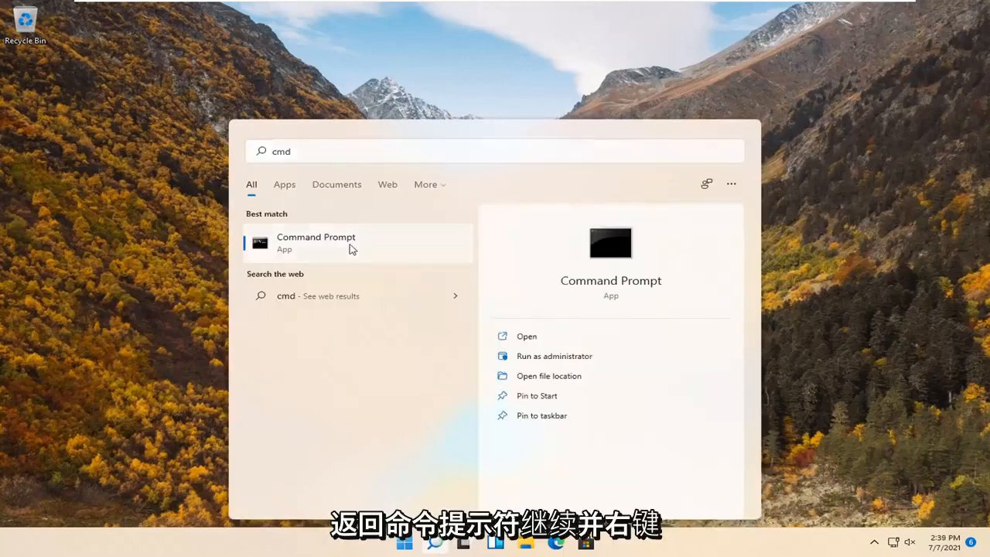
{"action": "right_click", "coordinate": [315, 242]}
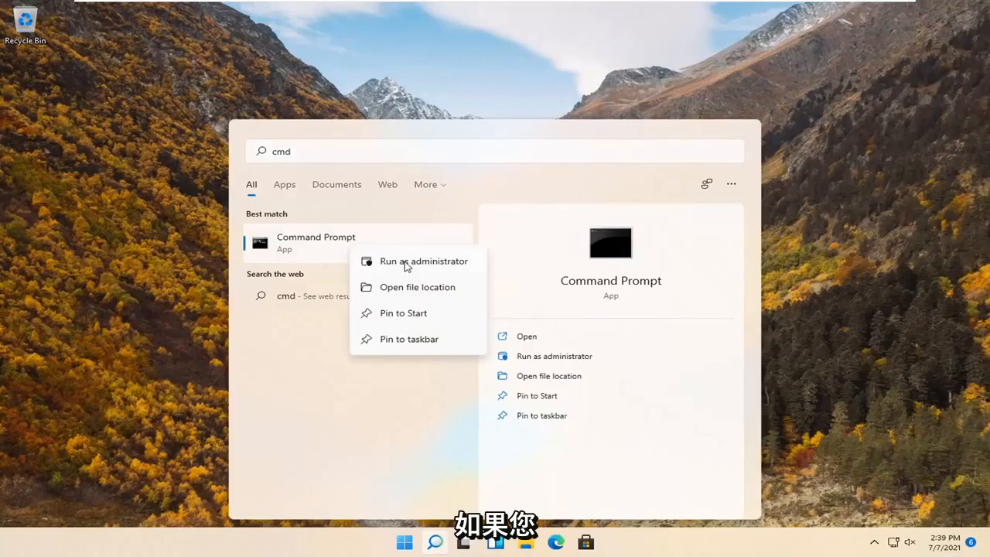
{"action": "left_click", "coordinate": [423, 261]}
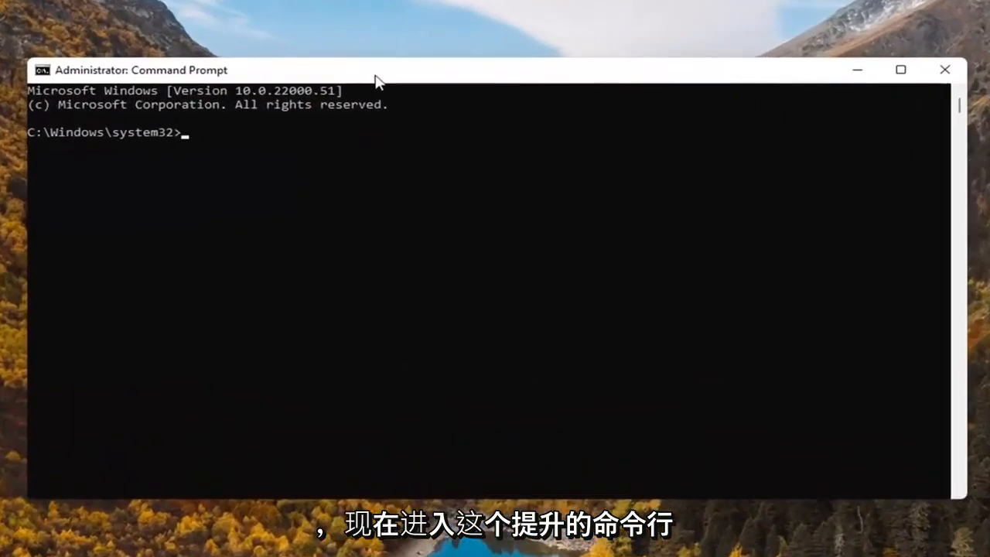
Step: Run 'ipconfig /flushdns' to clear the DNS resolver cache
{"action": "type", "text": "i"}
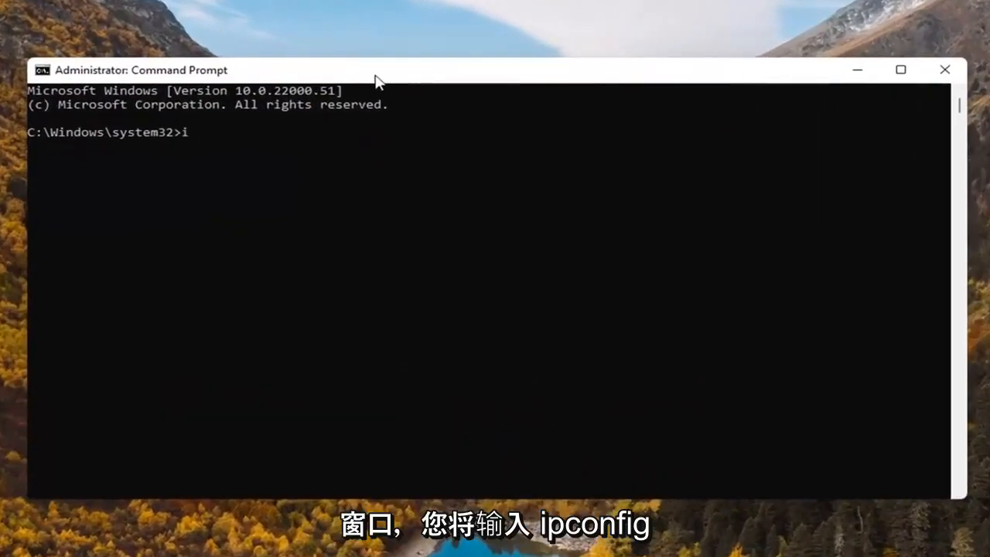
{"action": "type", "text": "pconfig"}
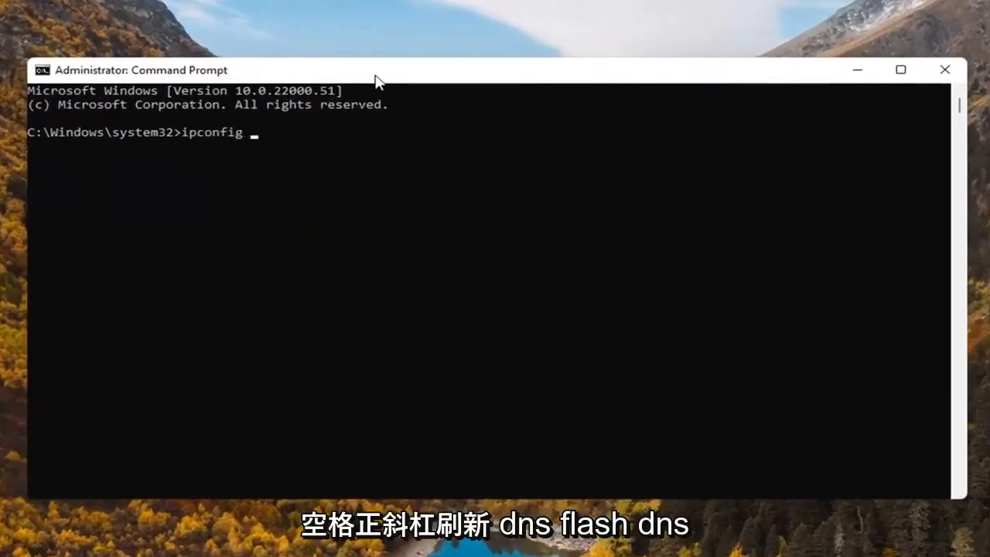
{"action": "type", "text": "/flushdns"}
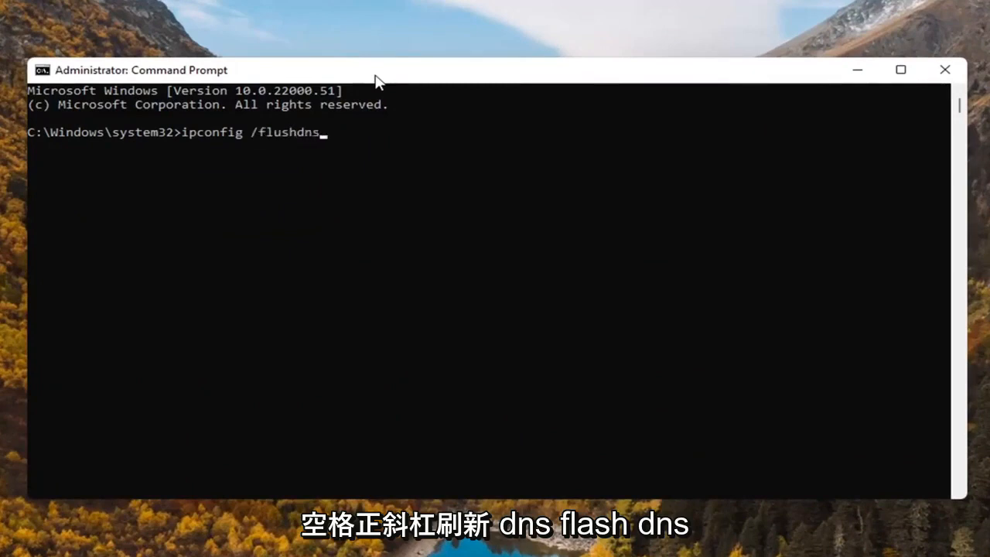
{"action": "mouse_move", "coordinate": [242, 158]}
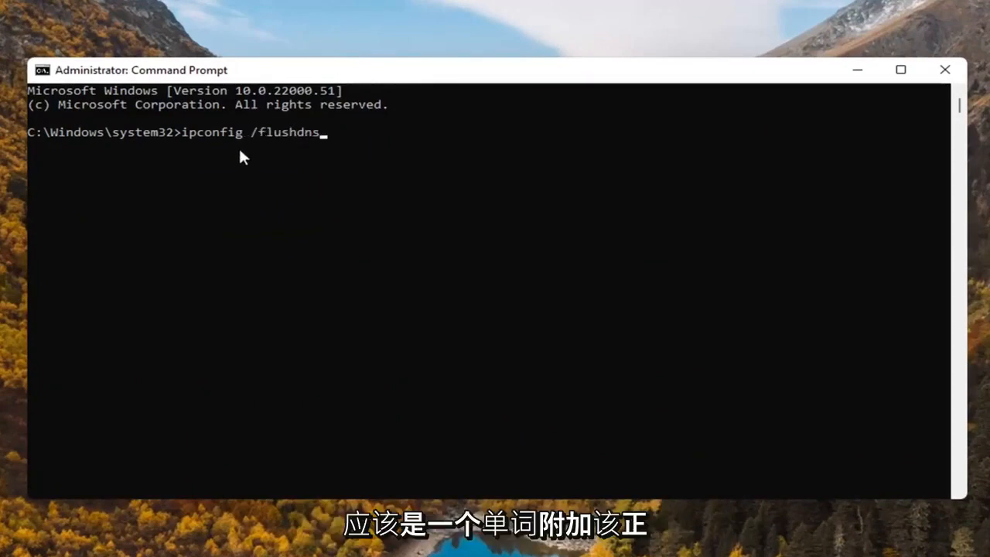
{"action": "mouse_move", "coordinate": [387, 253]}
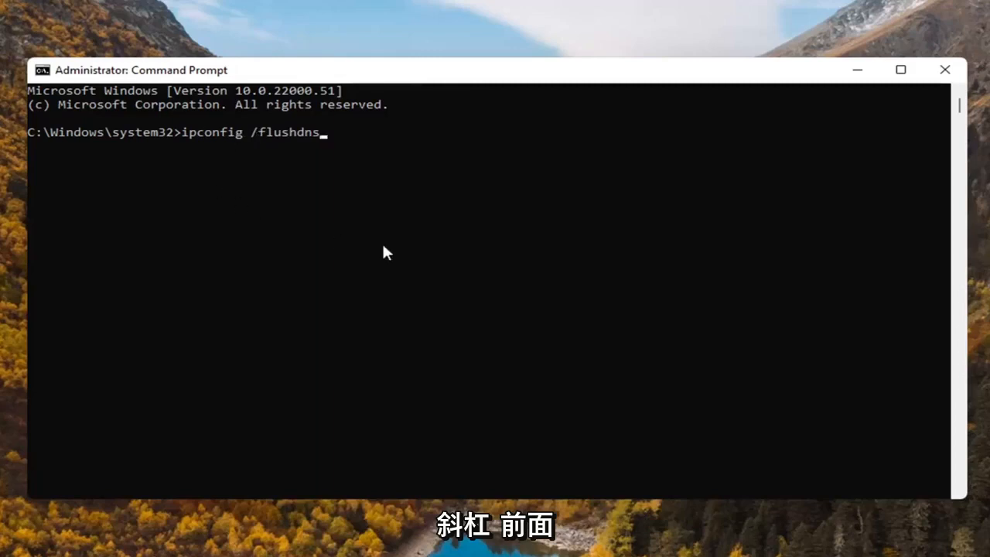
{"action": "key", "text": "Enter"}
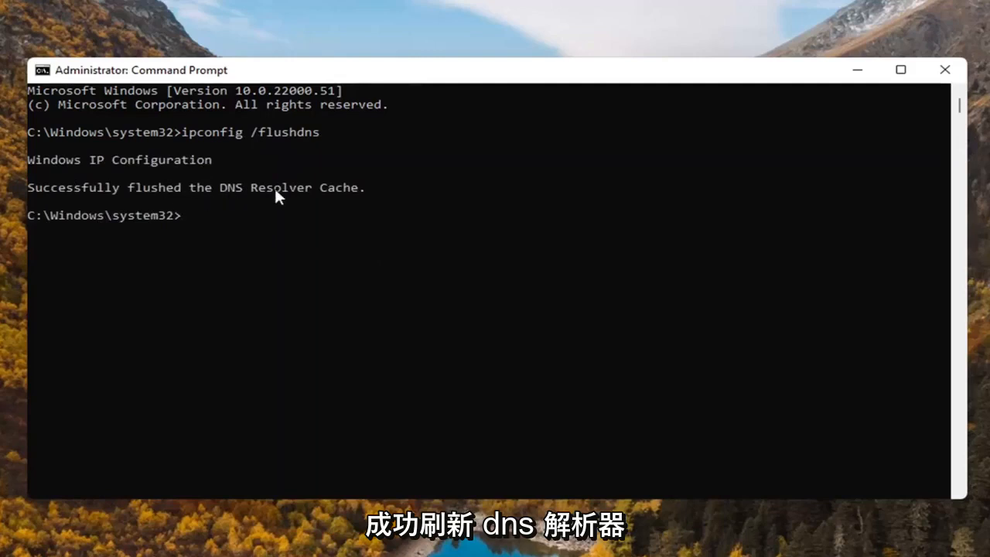
{"action": "mouse_move", "coordinate": [386, 254]}
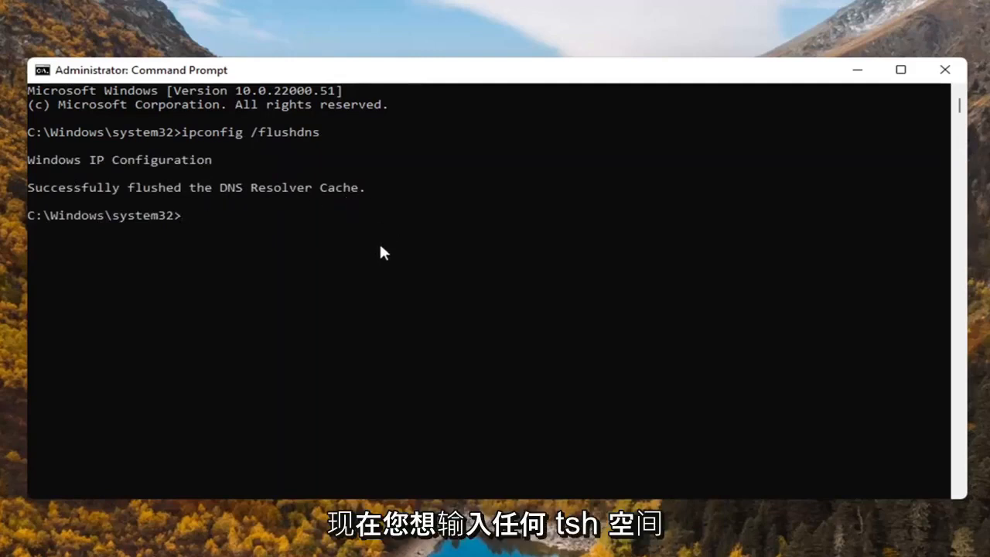
Step: Run 'netsh winsock reset' to reset the Winsock catalog
{"action": "type", "text": "netsh"}
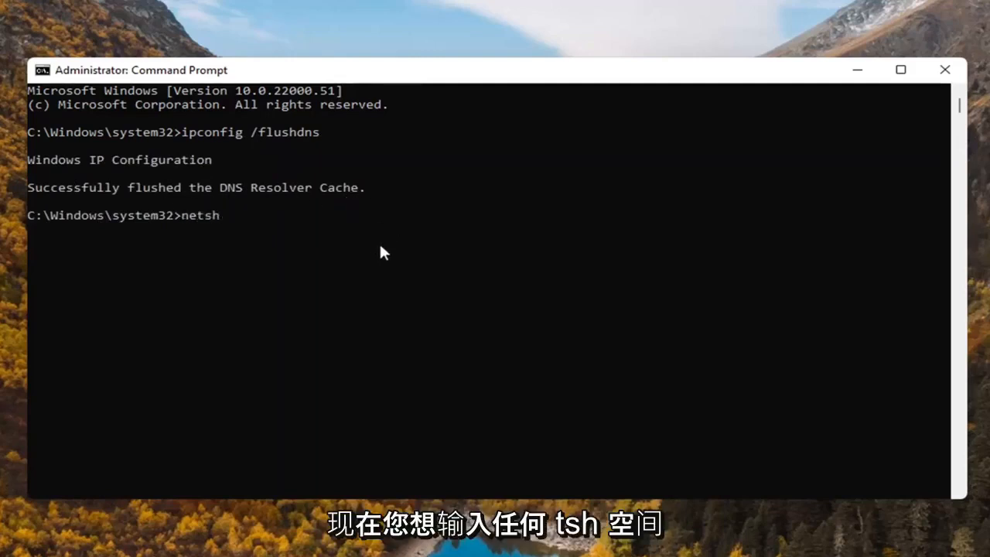
{"action": "type", "text": "winsock"}
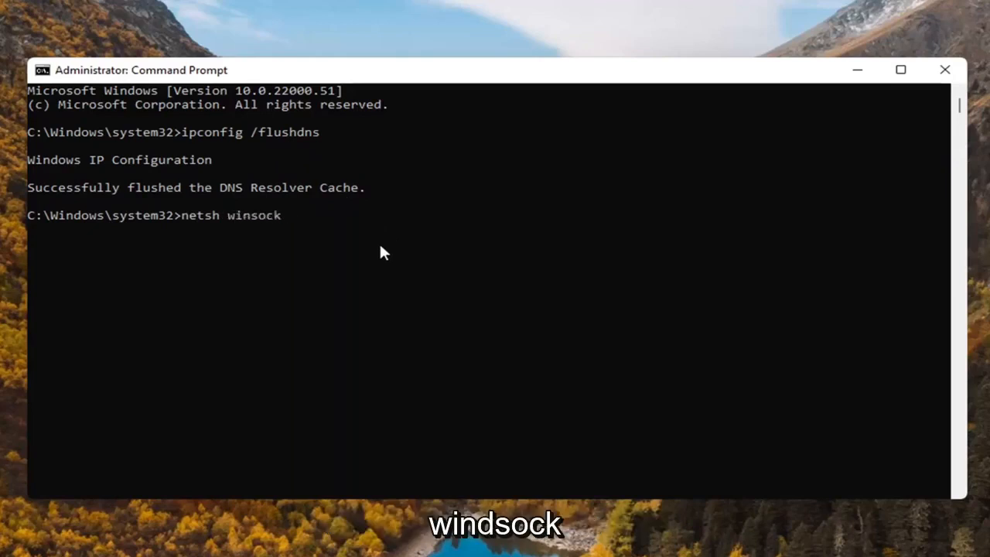
{"action": "type", "text": "r"}
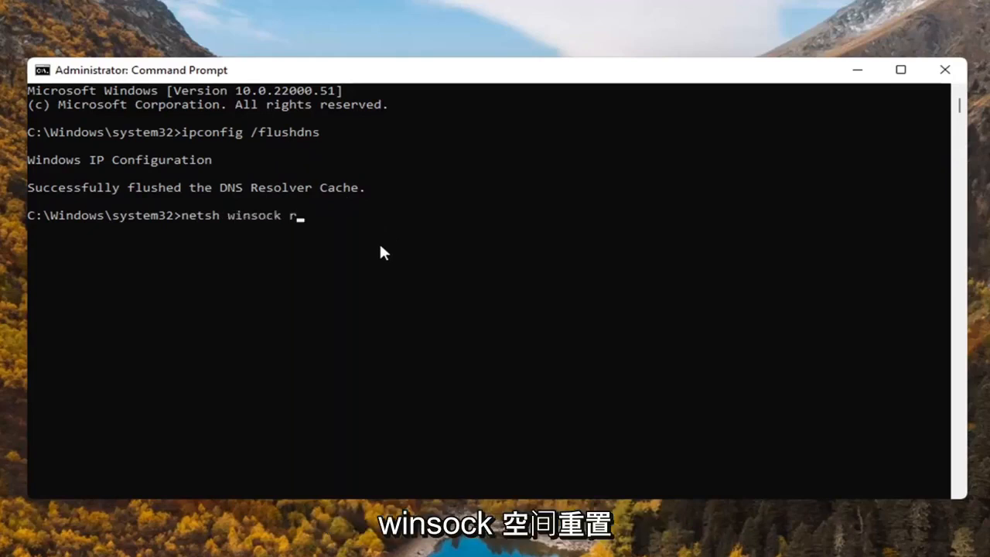
{"action": "type", "text": "eset"}
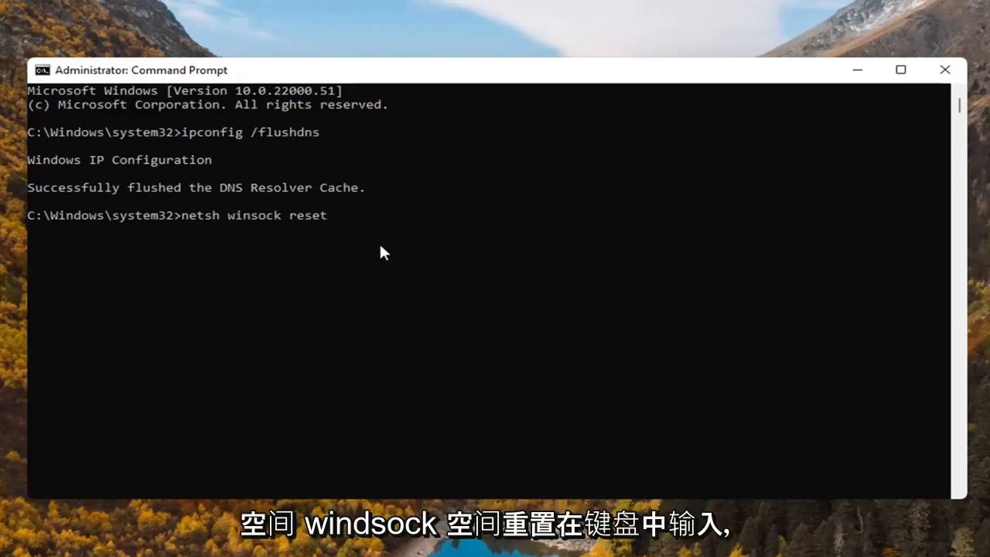
{"action": "key", "text": "enter"}
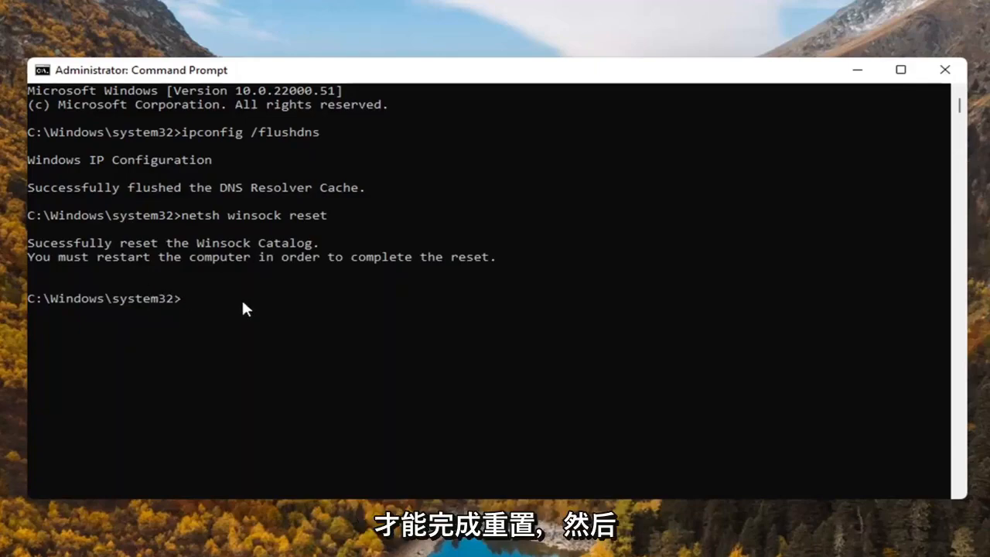
Step: Close Command Prompt and bring up the restart options
{"action": "left_click", "coordinate": [944, 69]}
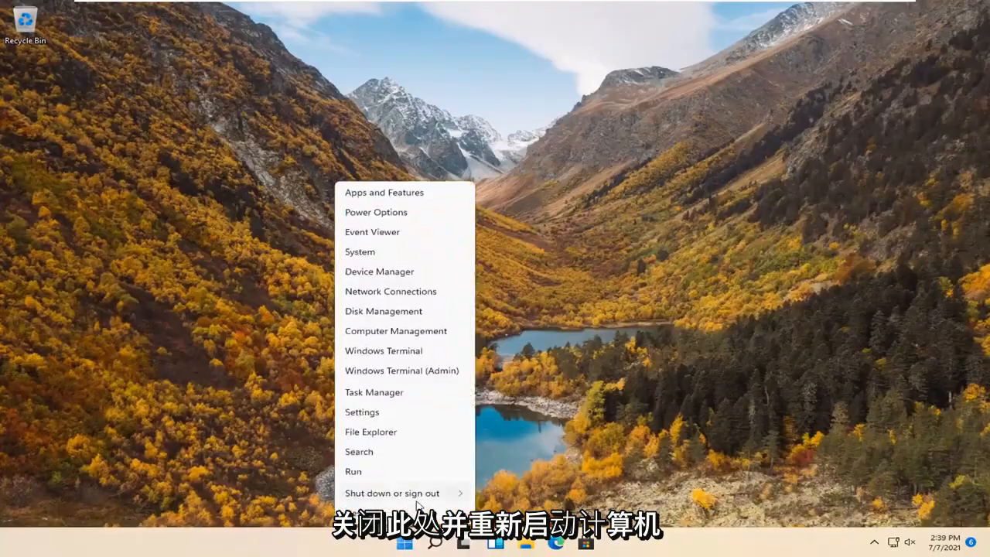
{"action": "left_click", "coordinate": [392, 493]}
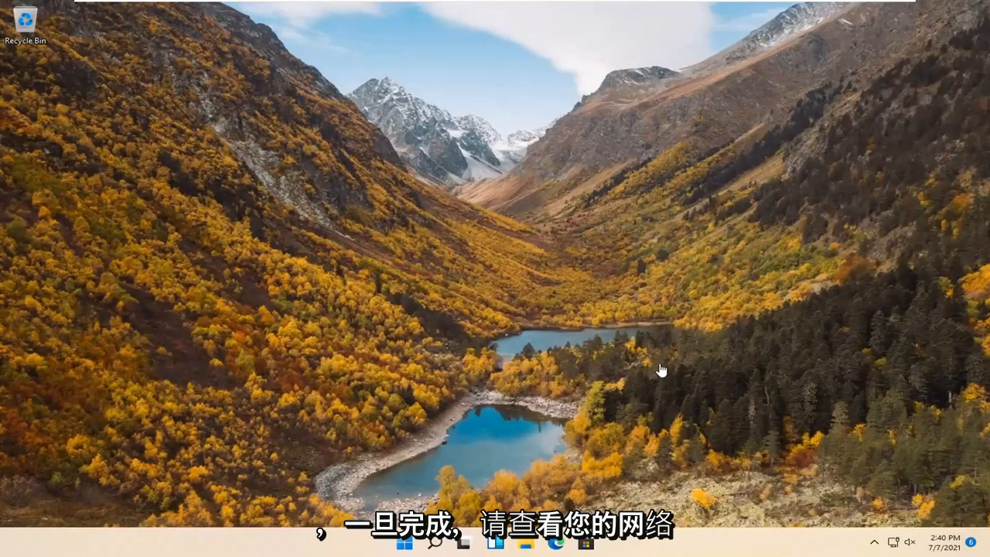
{"action": "mouse_move", "coordinate": [578, 381]}
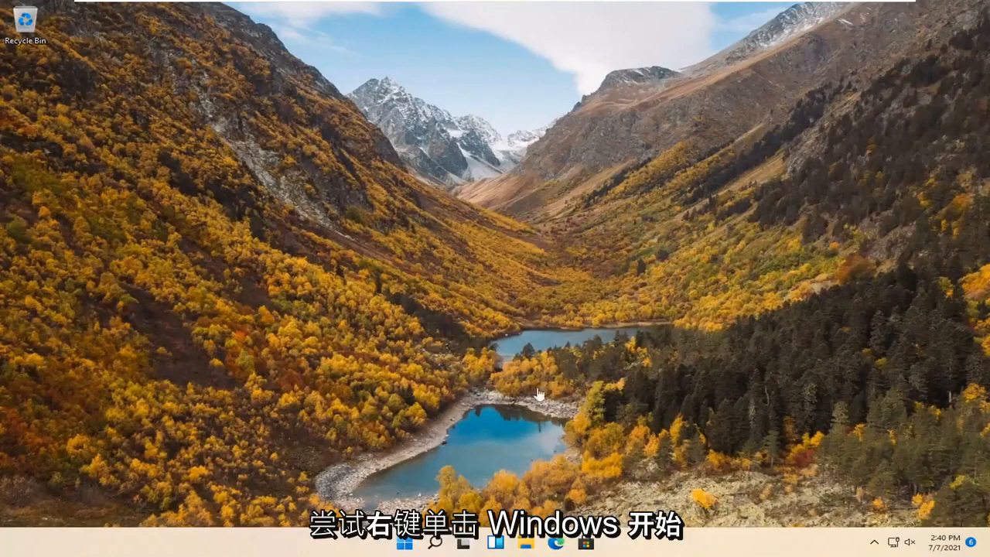
Step: Open Settings on Network & internet and scroll to the Ethernet0 network options
{"action": "right_click", "coordinate": [404, 541]}
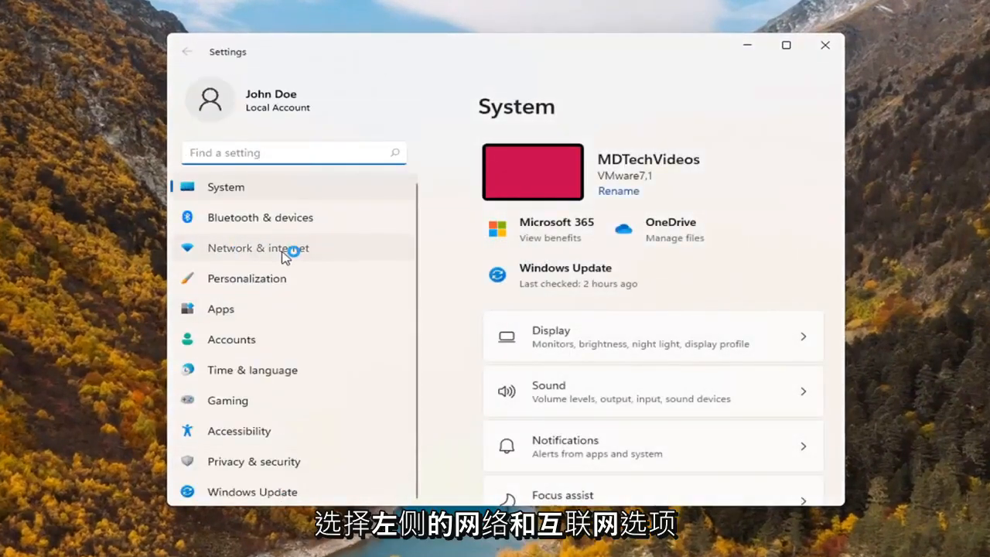
{"action": "left_click", "coordinate": [258, 247]}
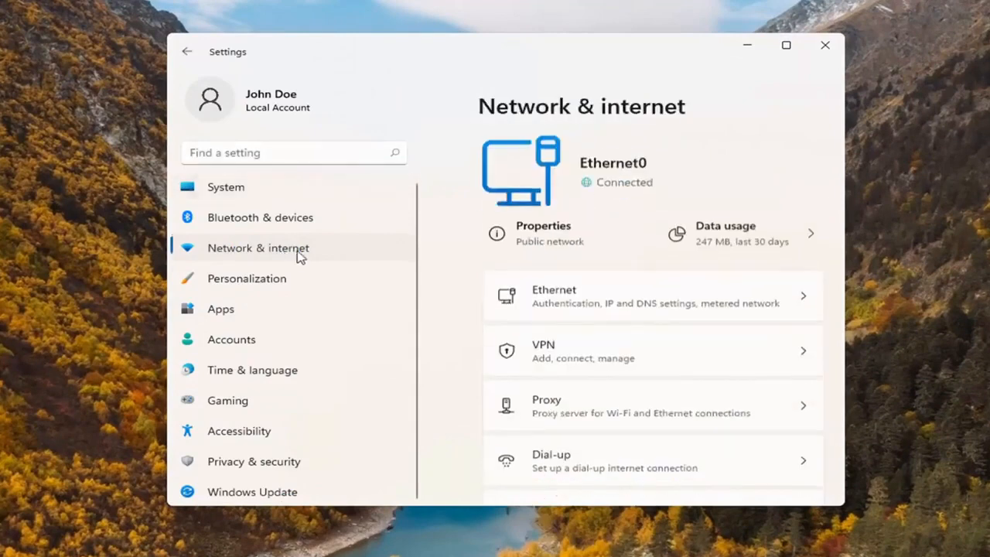
{"action": "scroll", "scroll_direction": "down", "scroll_amount": 3}
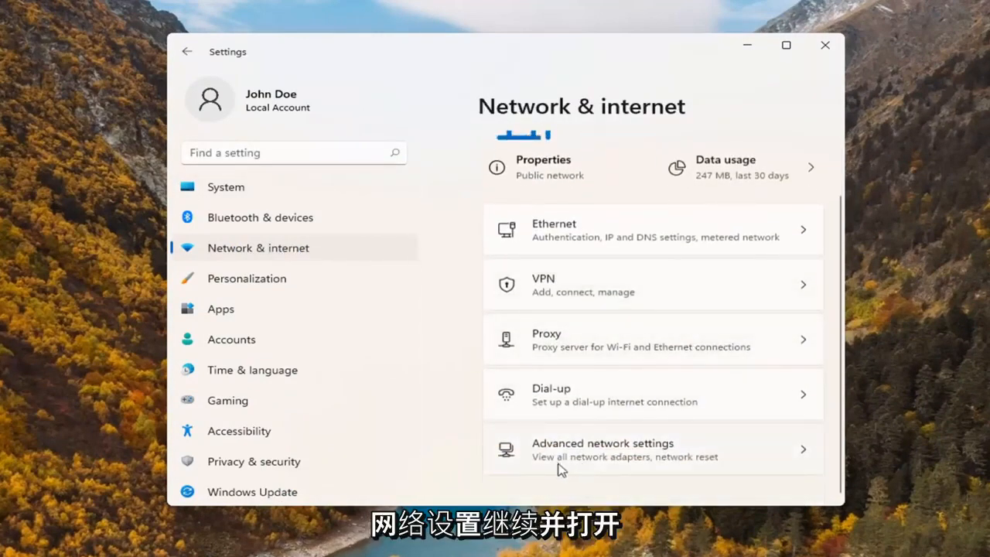
{"action": "mouse_move", "coordinate": [648, 458]}
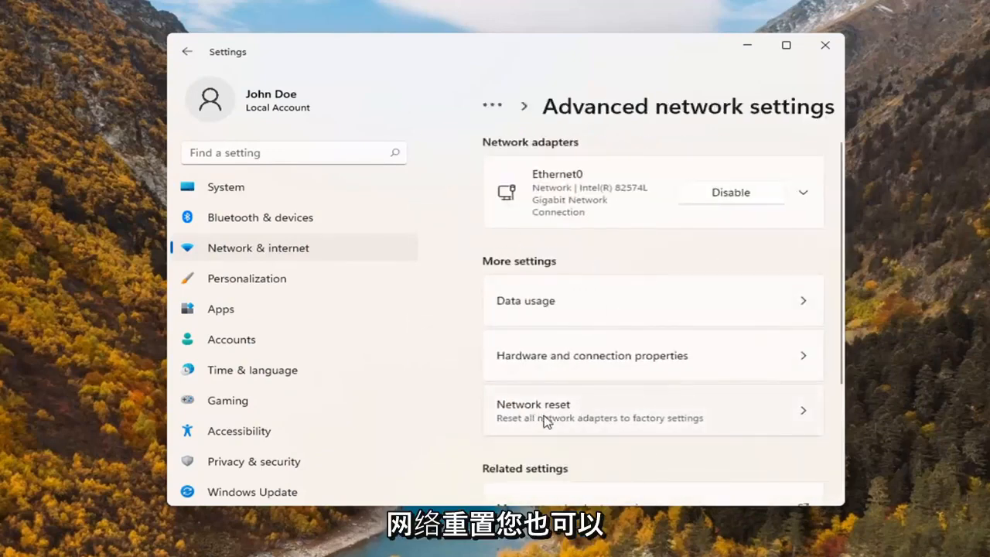
{"action": "mouse_move", "coordinate": [652, 482]}
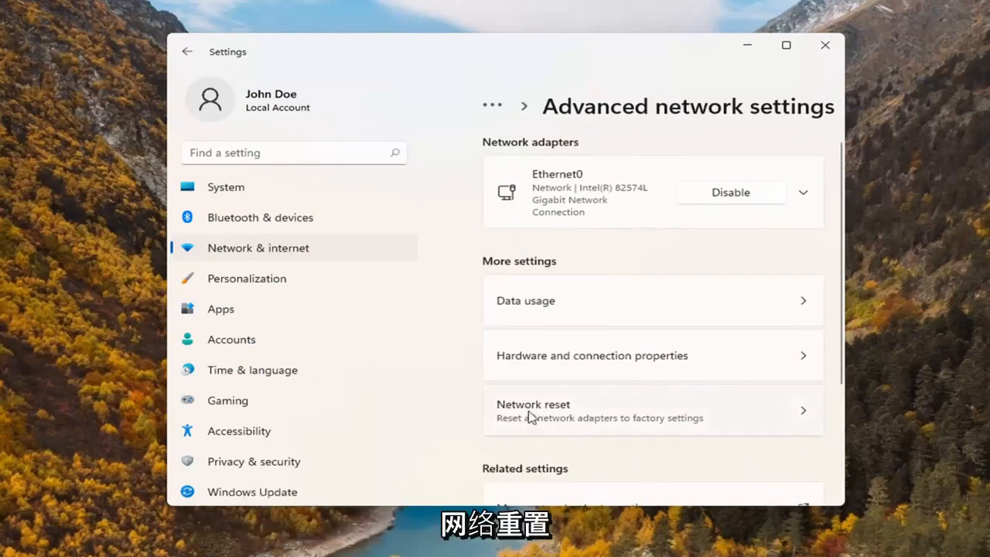
Step: Open Network reset, choose Reset now, and confirm with Yes
{"action": "left_click", "coordinate": [532, 410]}
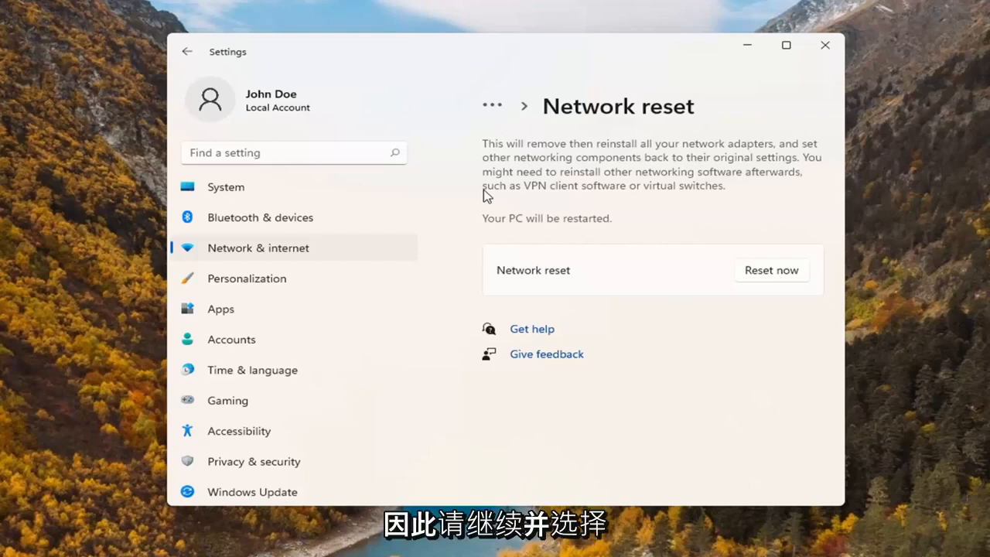
{"action": "left_click", "coordinate": [770, 270]}
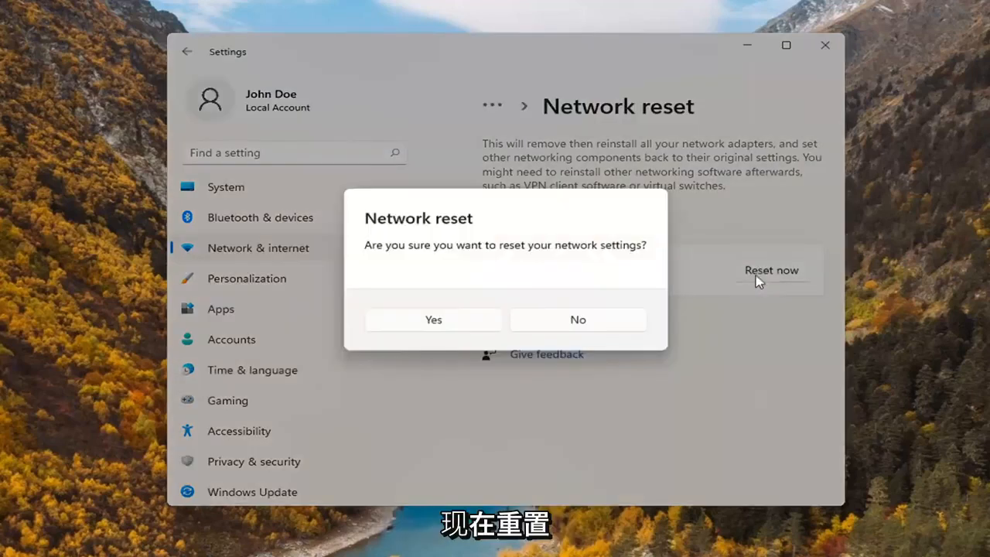
{"action": "mouse_move", "coordinate": [627, 243]}
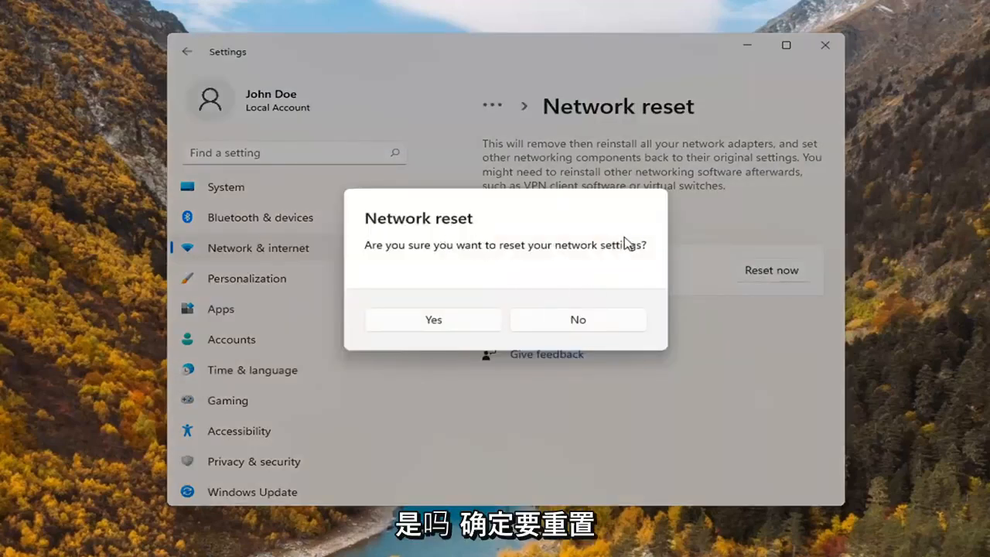
{"action": "left_click", "coordinate": [433, 320]}
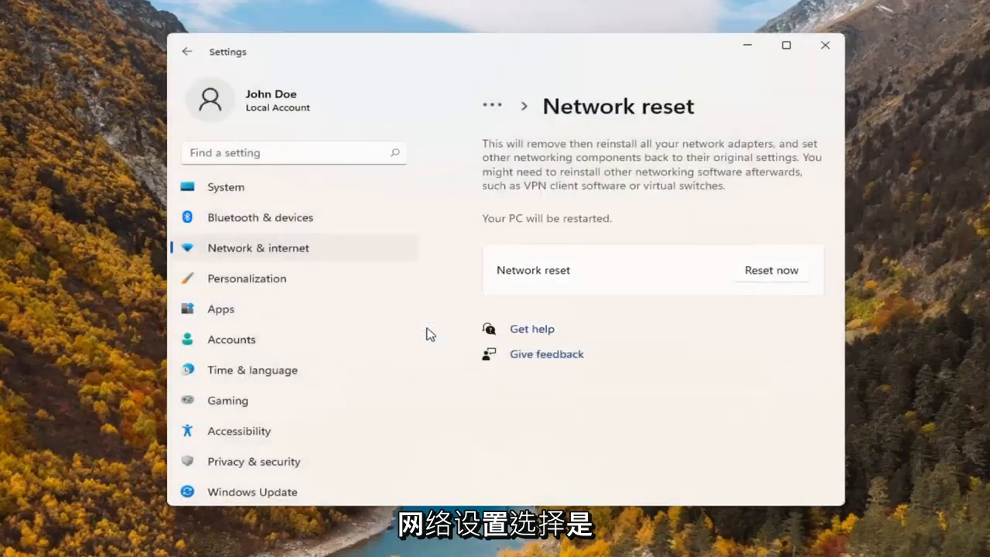
Step: Close the sign-out countdown notice and restart the PC now
{"action": "left_click", "coordinate": [770, 270]}
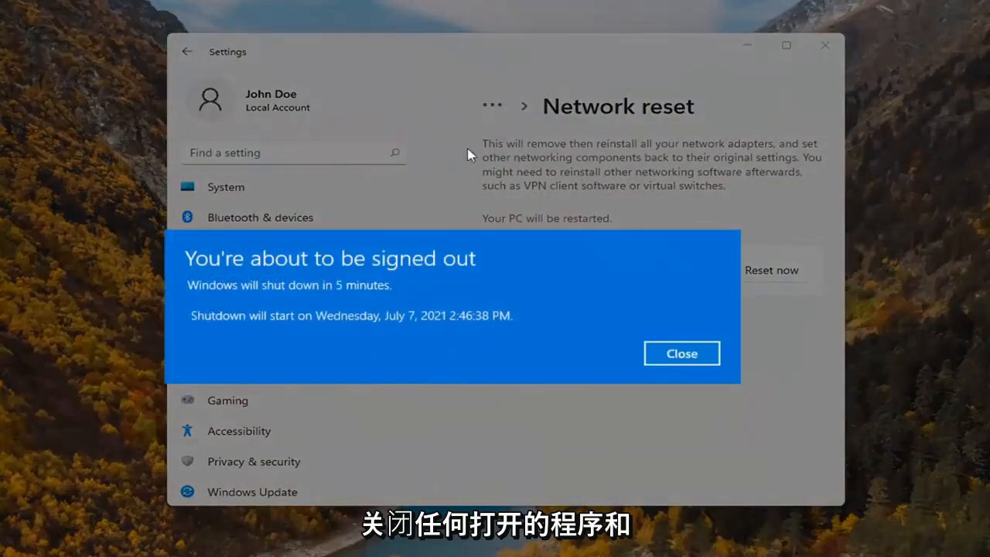
{"action": "mouse_move", "coordinate": [194, 354]}
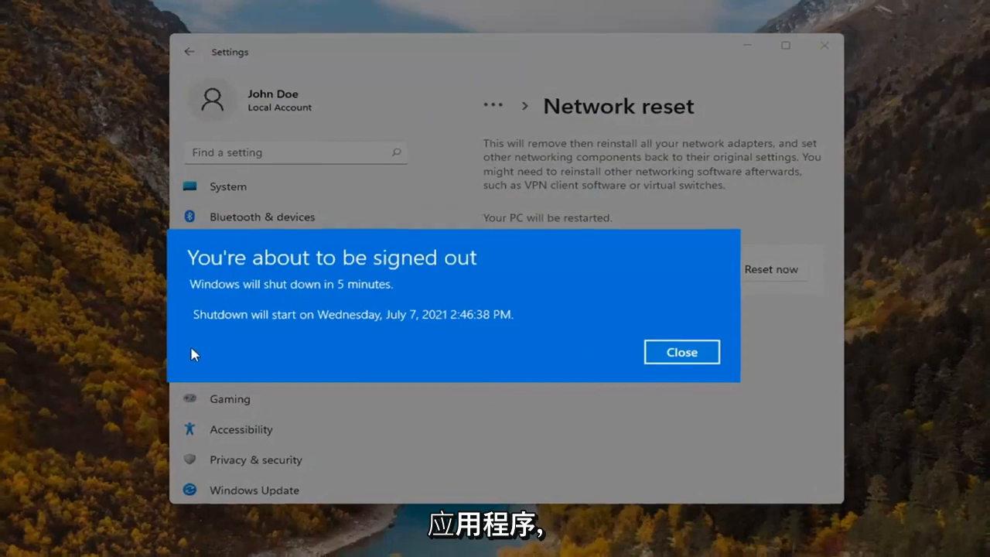
{"action": "left_click", "coordinate": [681, 352]}
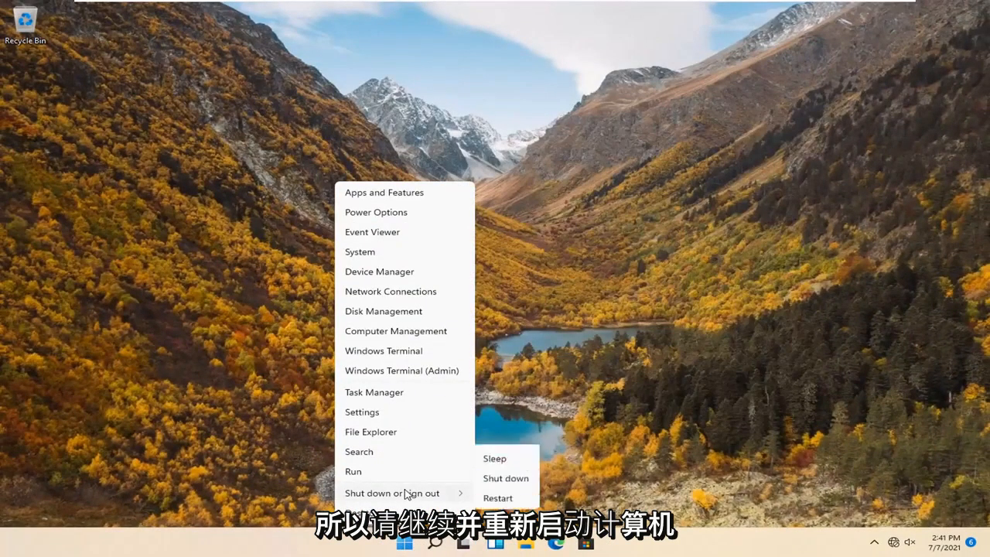
{"action": "left_click", "coordinate": [498, 497]}
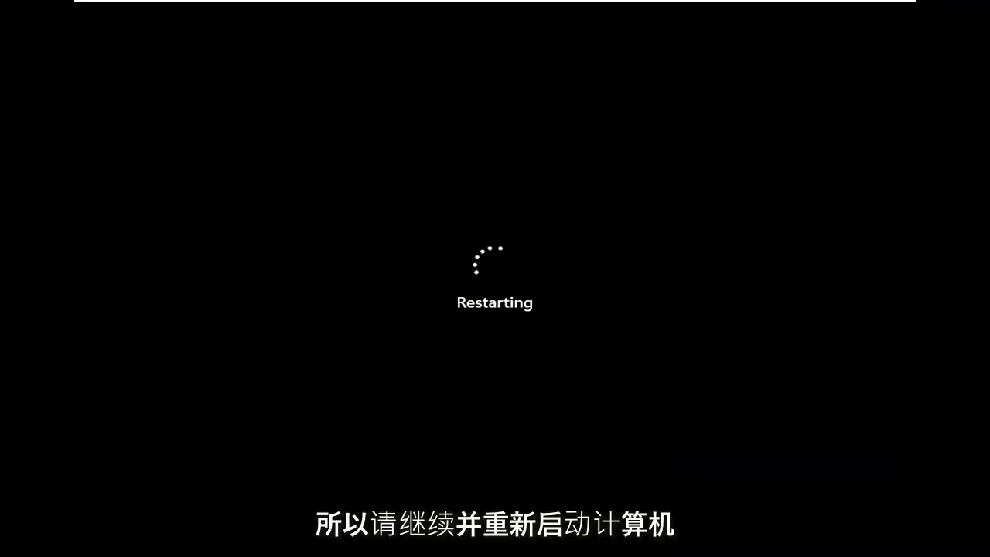